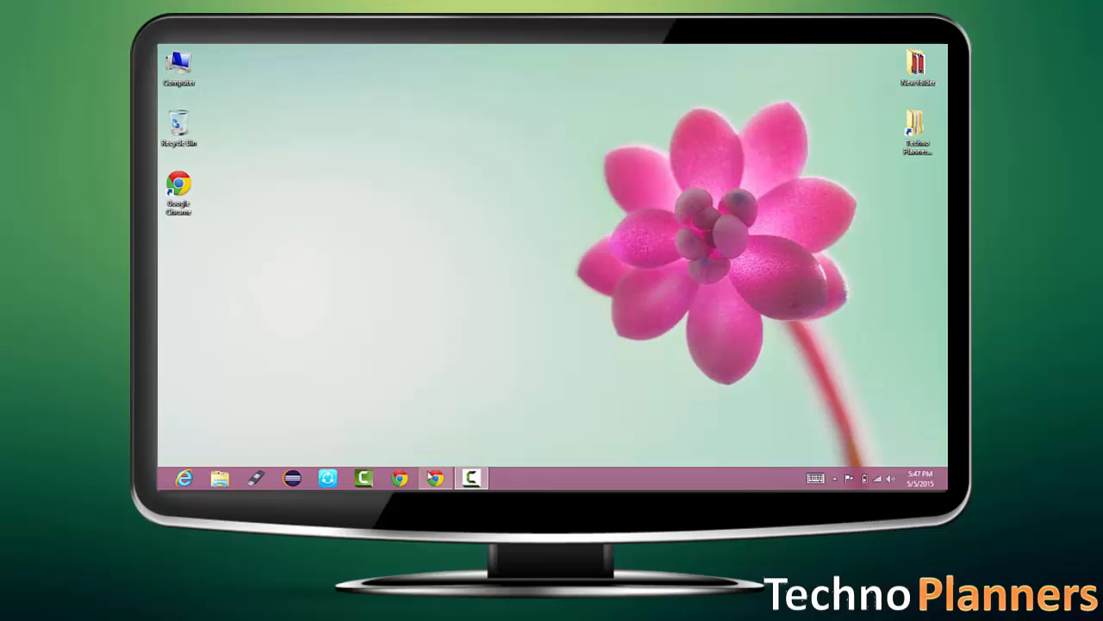
Download WhatsApp.Viewer.zip from the v1.8 release on the WhatsApp Viewer GitHub page.
{"action": "left_click", "coordinate": [436, 477]}
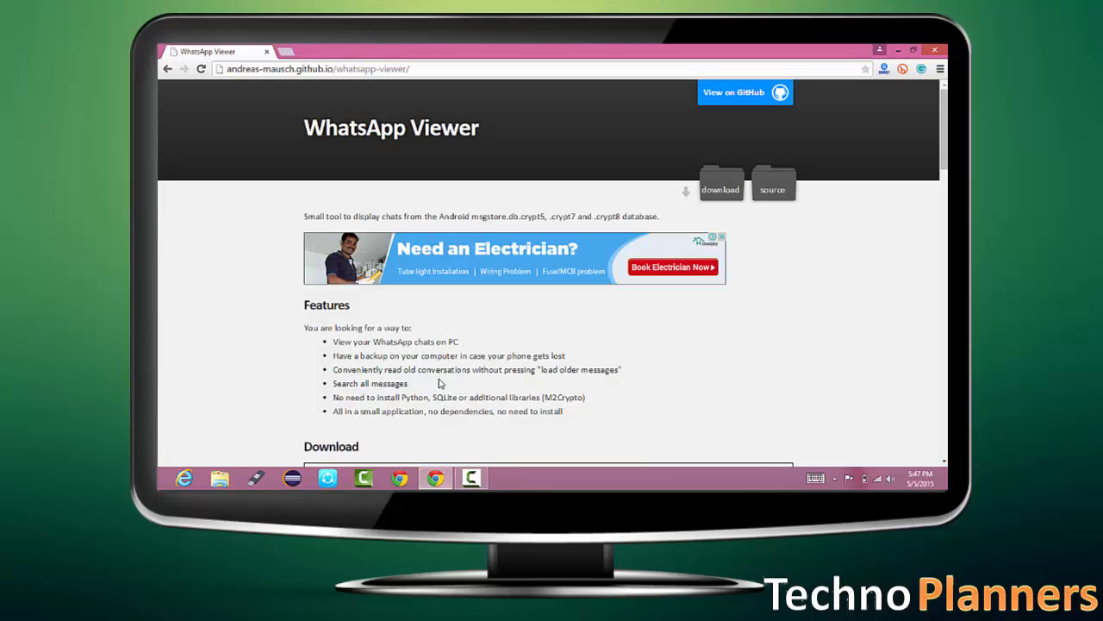
{"action": "scroll", "scroll_direction": "down", "scroll_amount": 3}
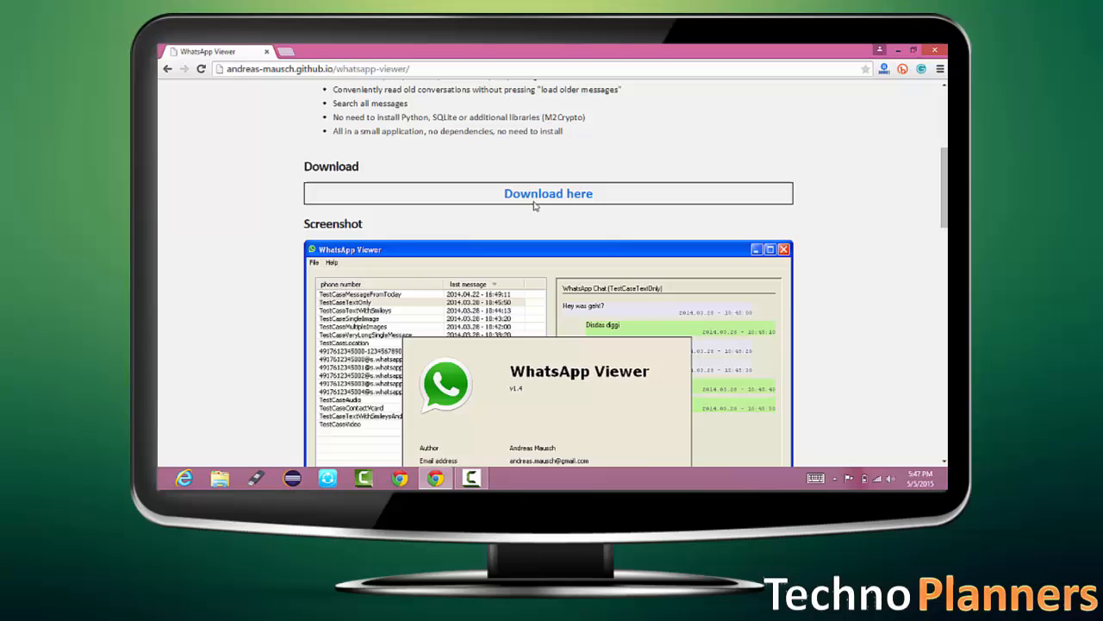
{"action": "left_click", "coordinate": [548, 193]}
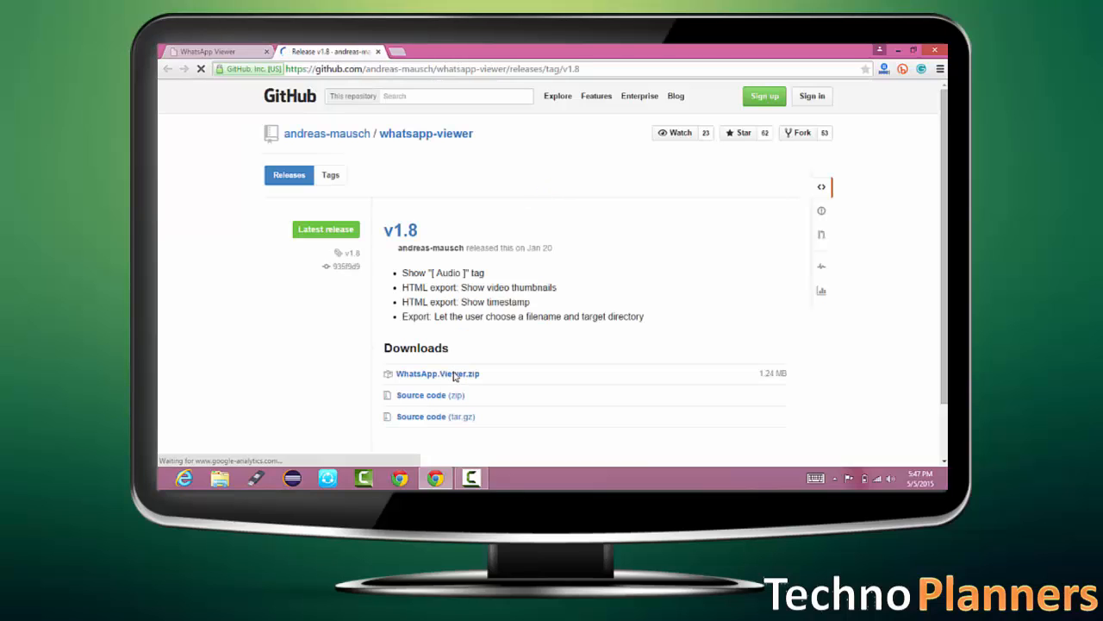
{"action": "left_click", "coordinate": [437, 373]}
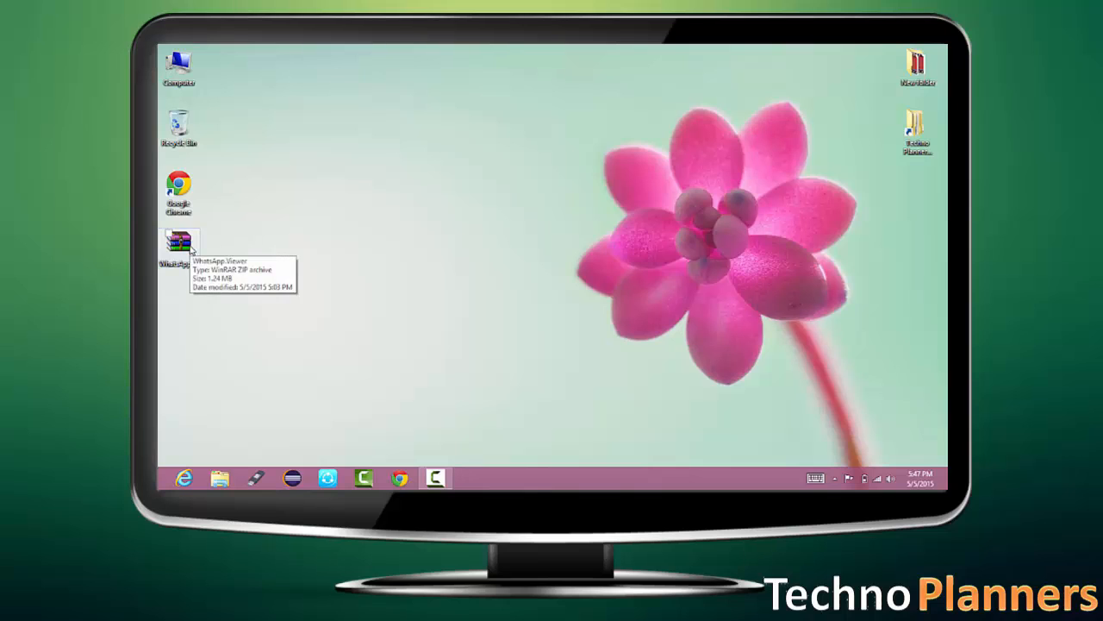
Open the WhatsApp.Viewer WinRAR ZIP archive on the desktop.
{"action": "double_click", "coordinate": [178, 241]}
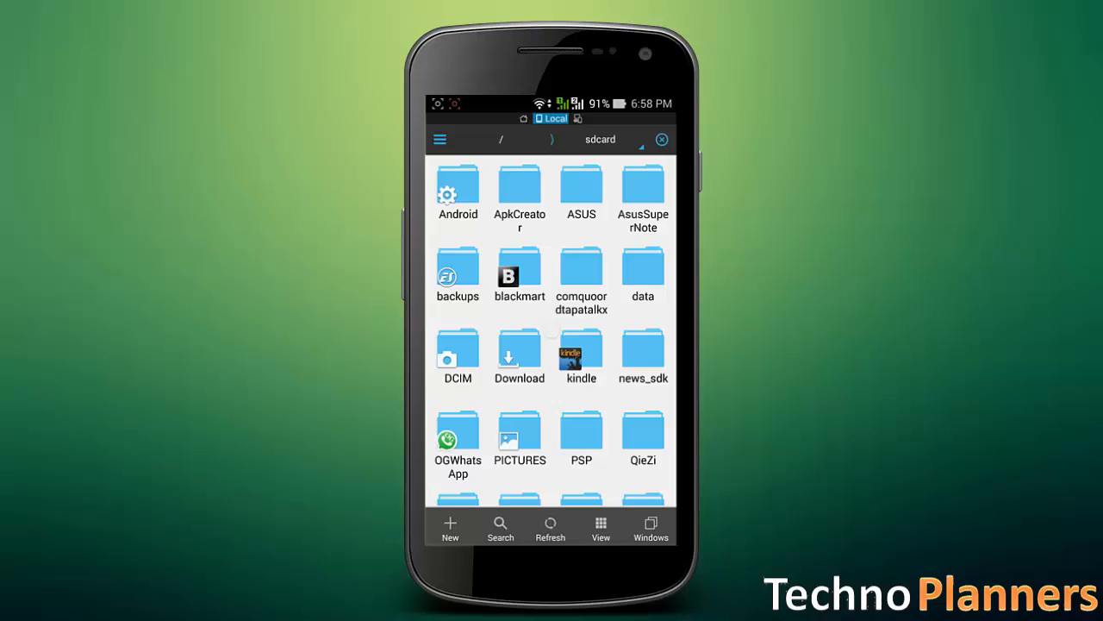
Browse from root to data > data > com.whatsapp > files and select the key file.
{"action": "left_click", "coordinate": [439, 139]}
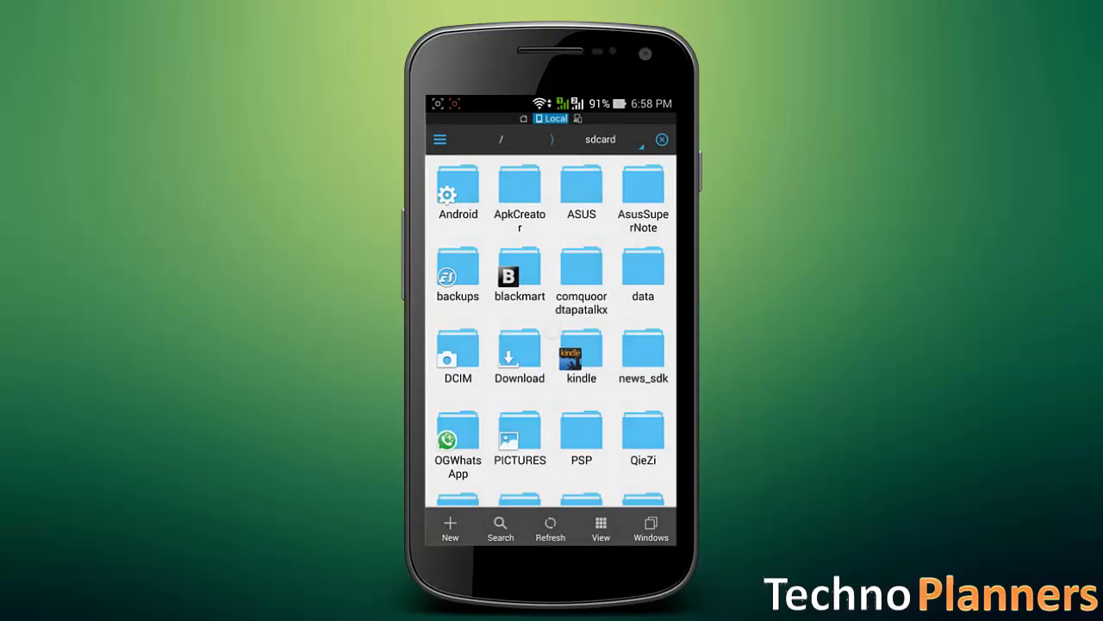
{"action": "left_click", "coordinate": [500, 139]}
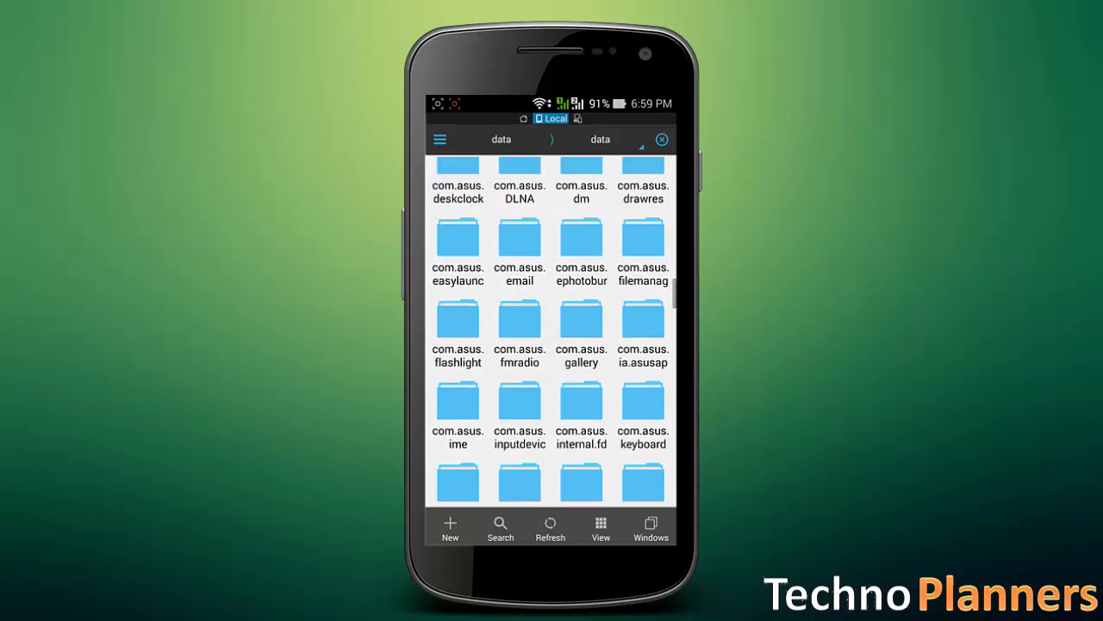
{"action": "scroll", "scroll_direction": "down", "scroll_amount": 3}
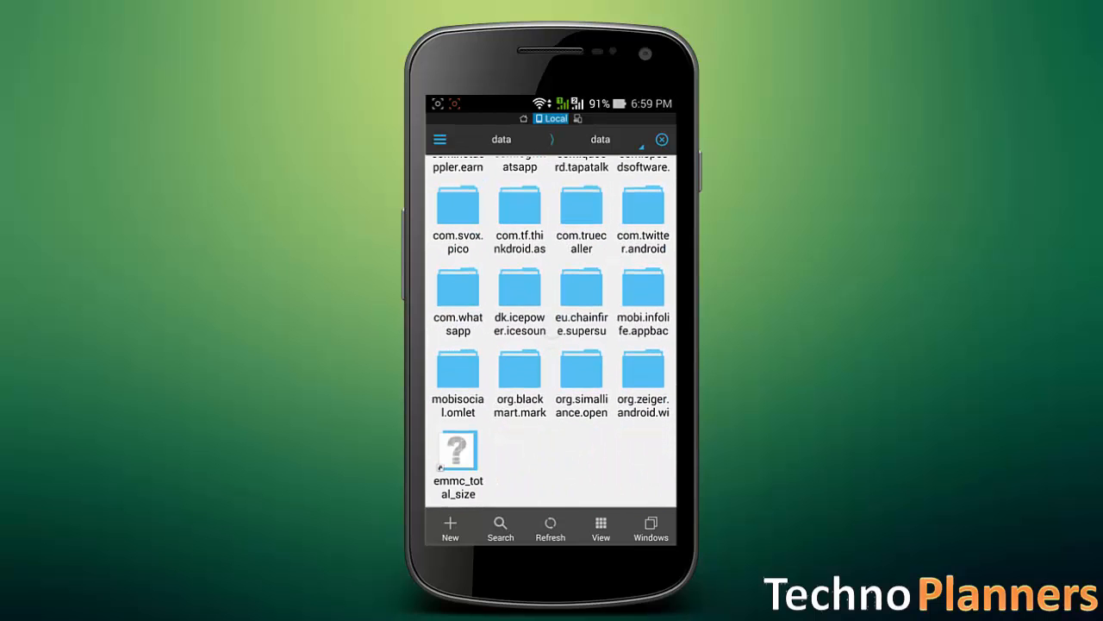
{"action": "left_click", "coordinate": [458, 297]}
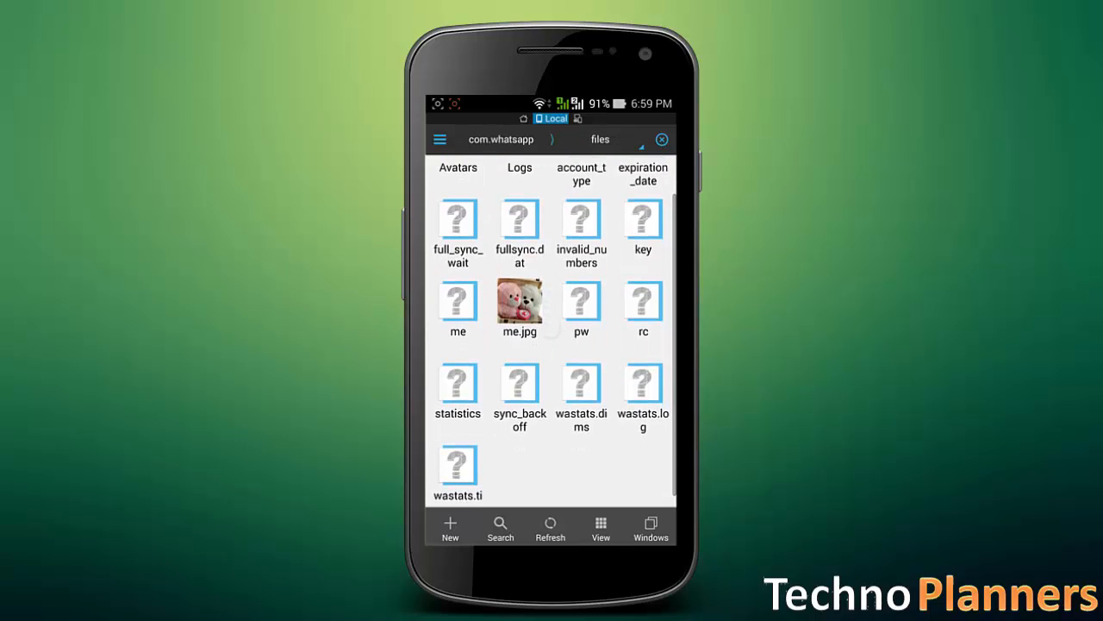
{"action": "left_click", "coordinate": [643, 223]}
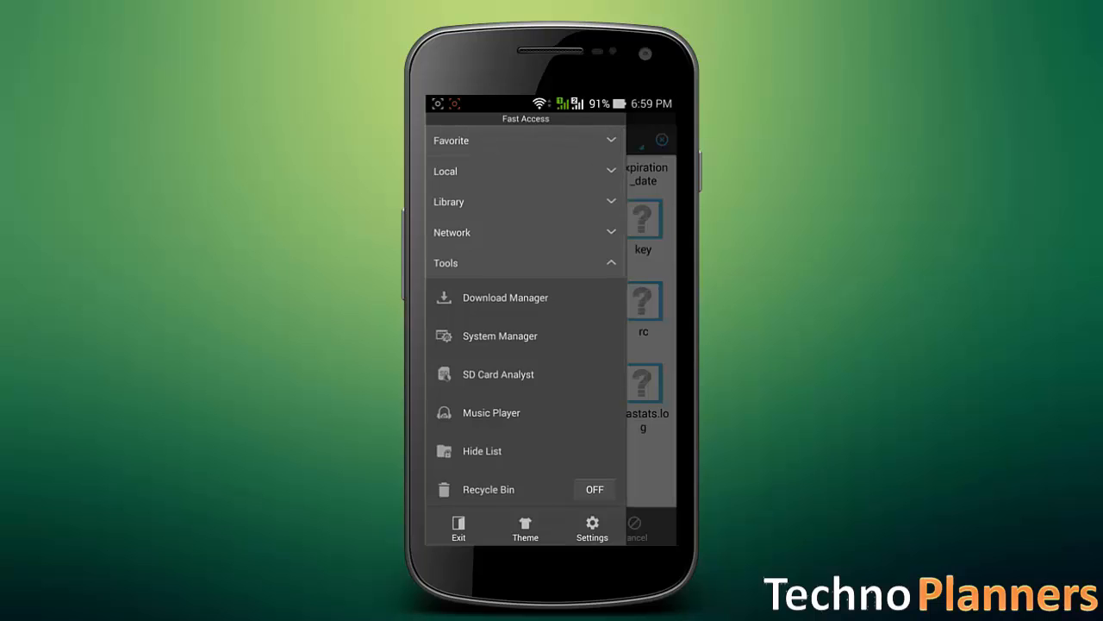
Expand the Local section in Fast Access and pick a storage location.
{"action": "left_click", "coordinate": [525, 171]}
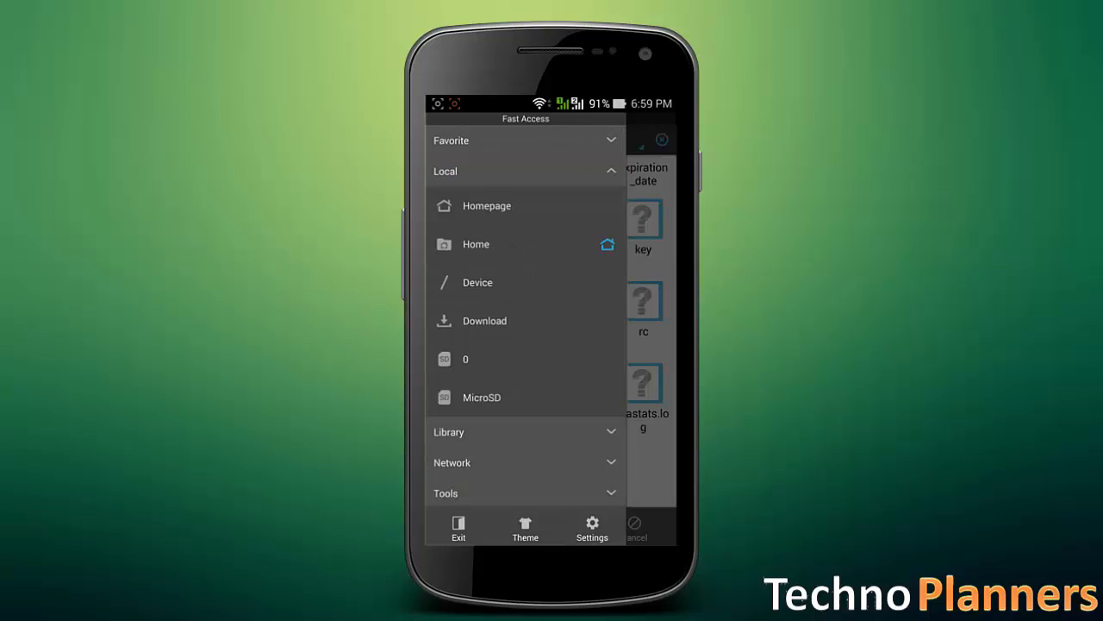
{"action": "left_click", "coordinate": [482, 397]}
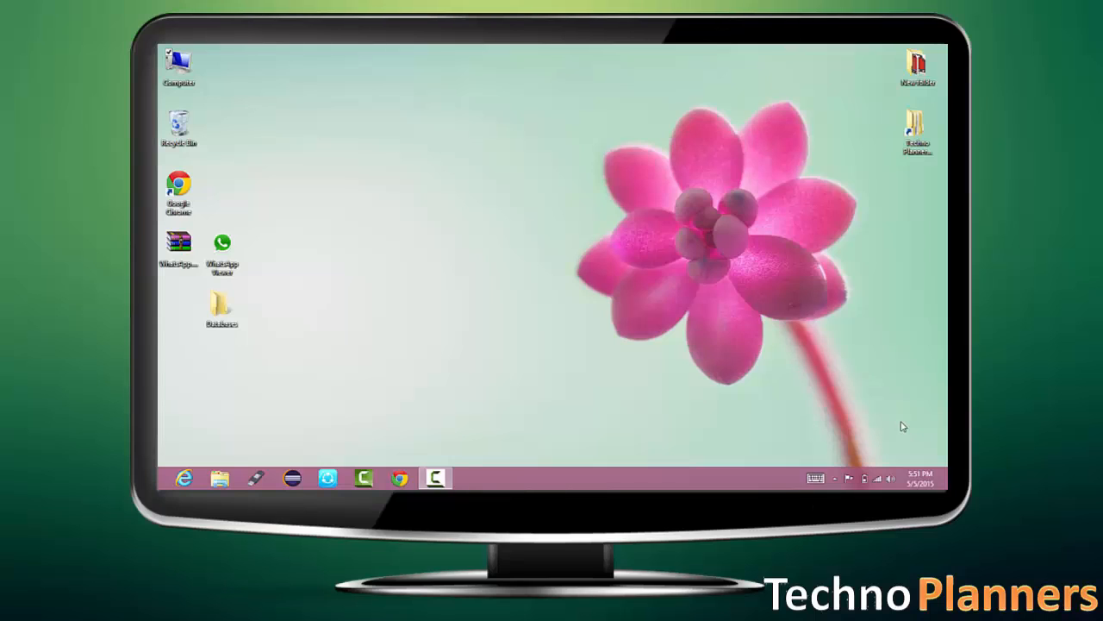
Copy the SD card's key file and internal storage WhatsApp Databases folder to the desktop.
{"action": "left_click", "coordinate": [220, 477]}
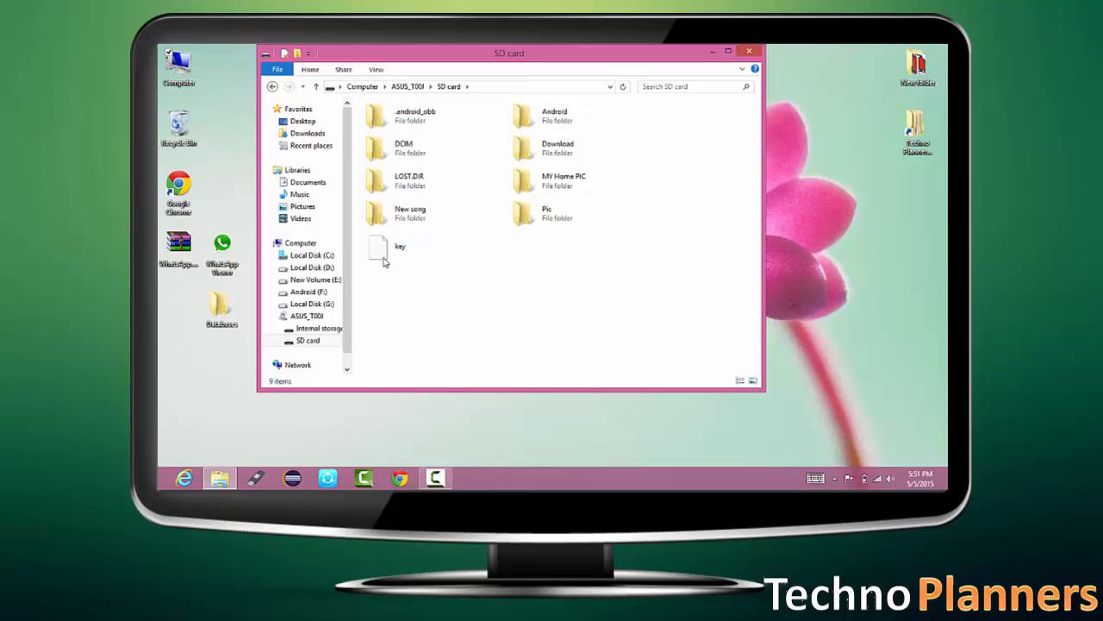
{"action": "right_click", "coordinate": [399, 250]}
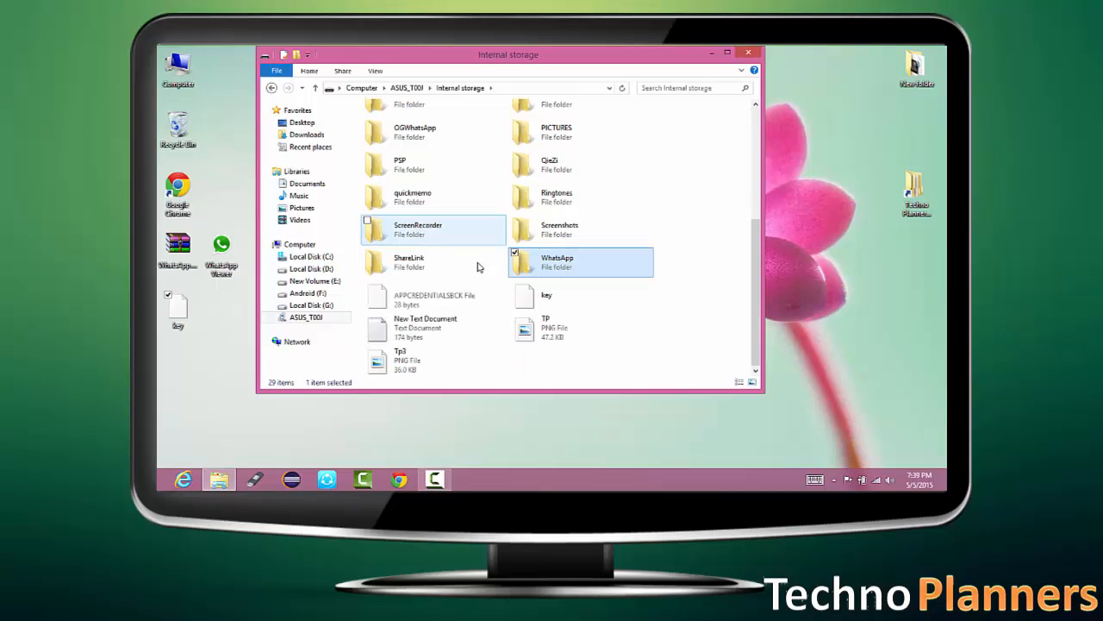
{"action": "double_click", "coordinate": [556, 262]}
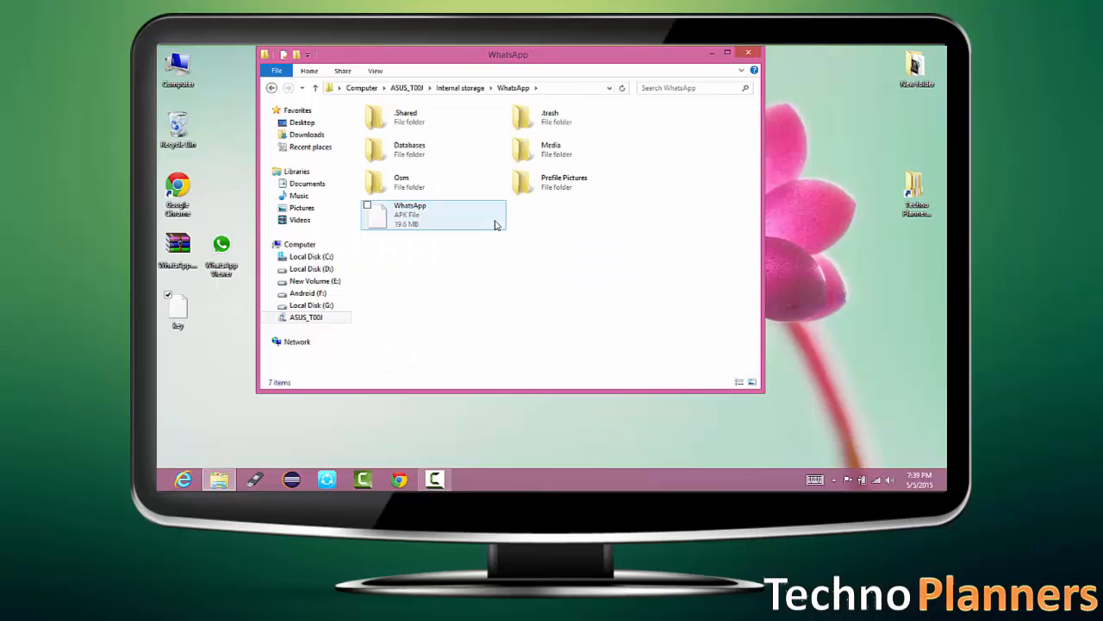
{"action": "right_click", "coordinate": [409, 149]}
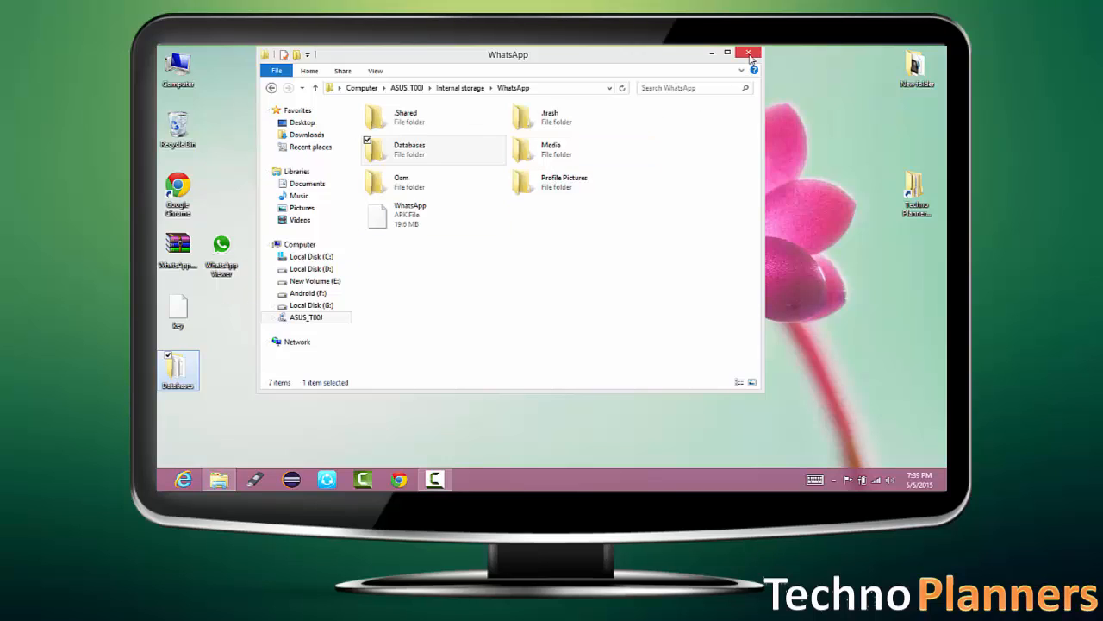
{"action": "left_click", "coordinate": [747, 53]}
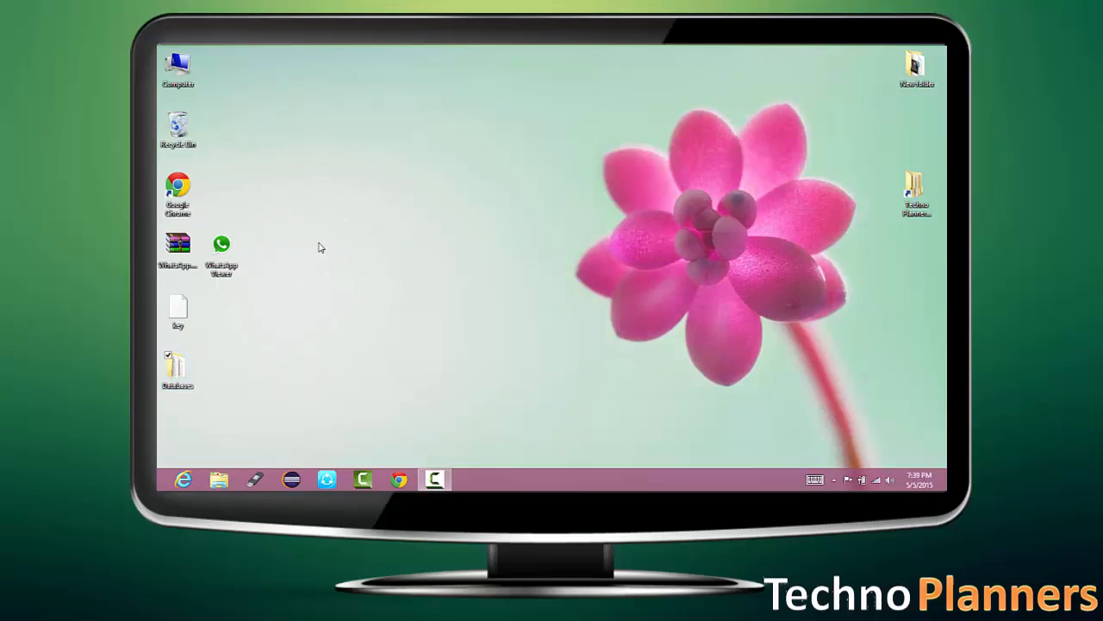
{"action": "double_click", "coordinate": [177, 367]}
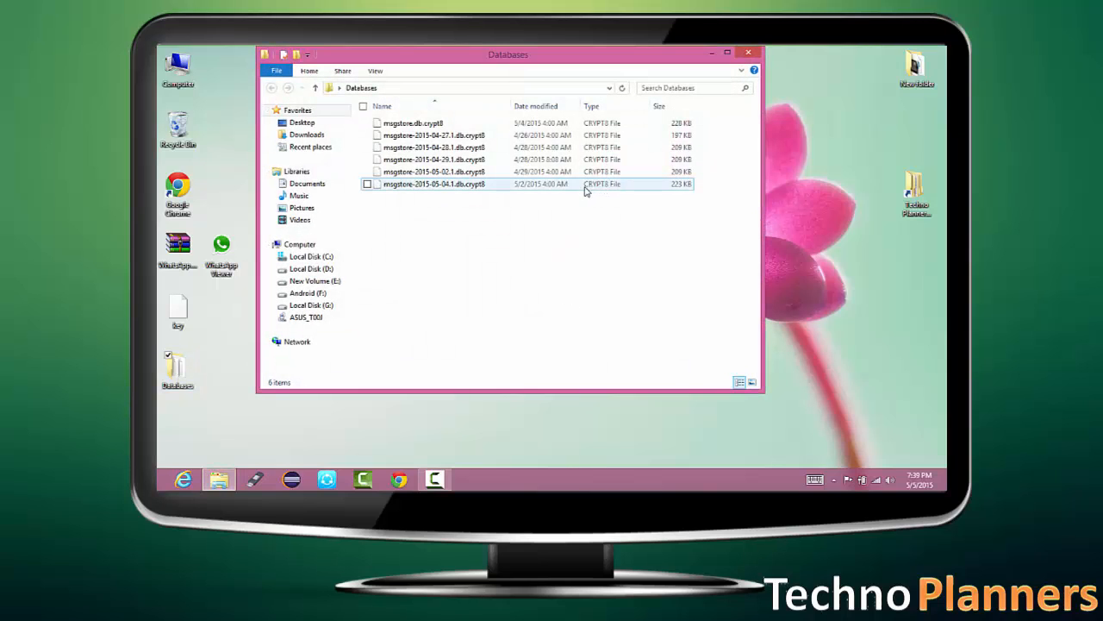
{"action": "mouse_move", "coordinate": [612, 192]}
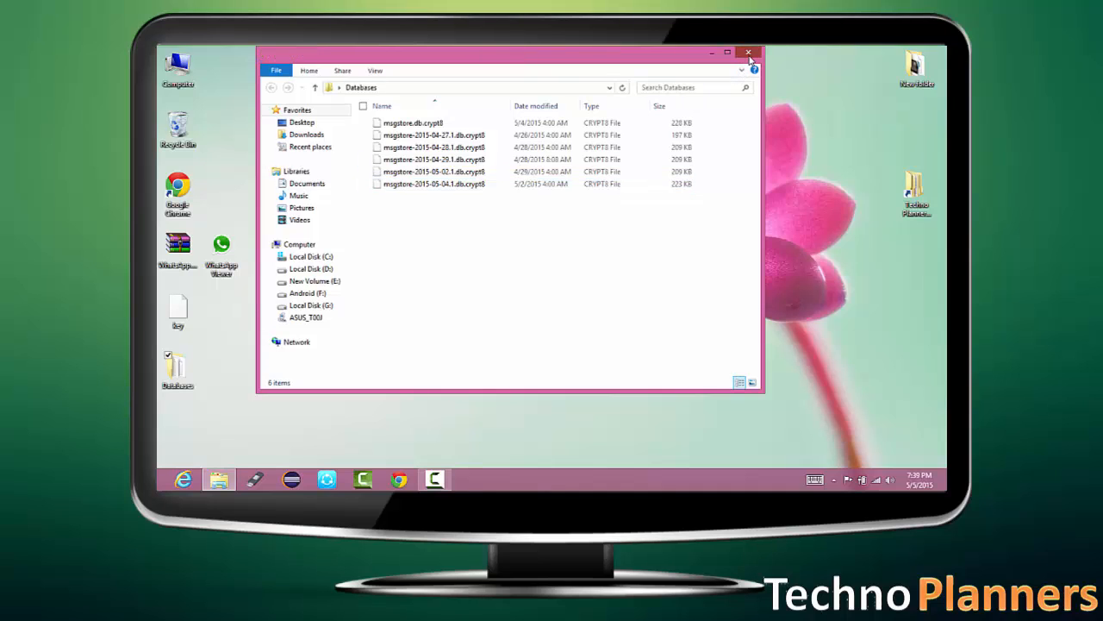
{"action": "left_click", "coordinate": [748, 53]}
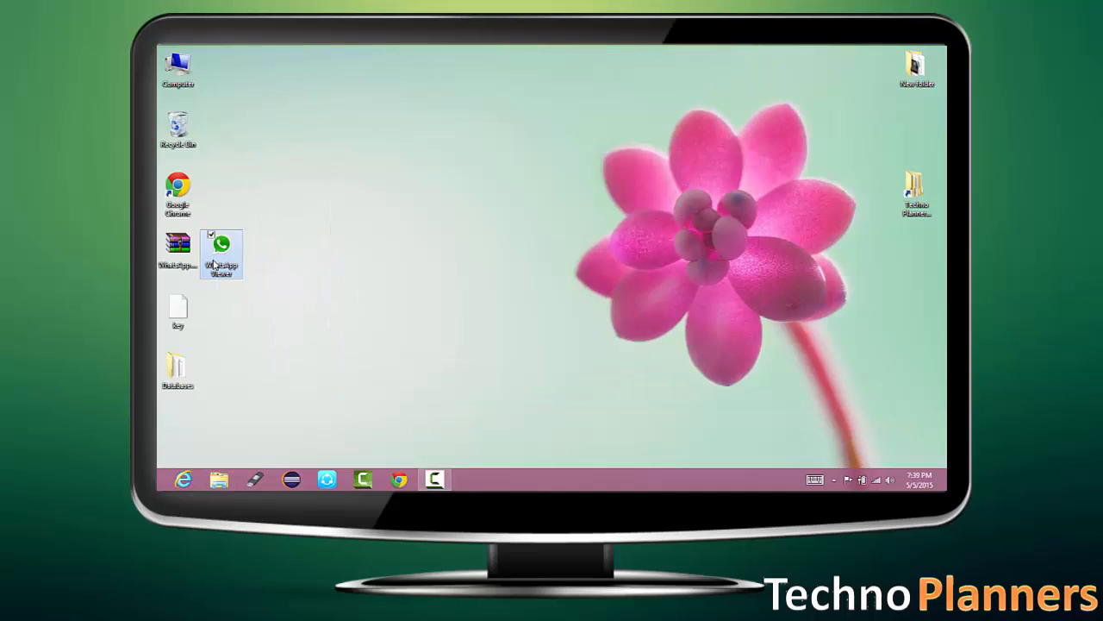
Start File > Decrypt .crypt7 and choose msgstore-2015-05-04.1.db.crypt8 as the database file.
{"action": "left_click", "coordinate": [292, 79]}
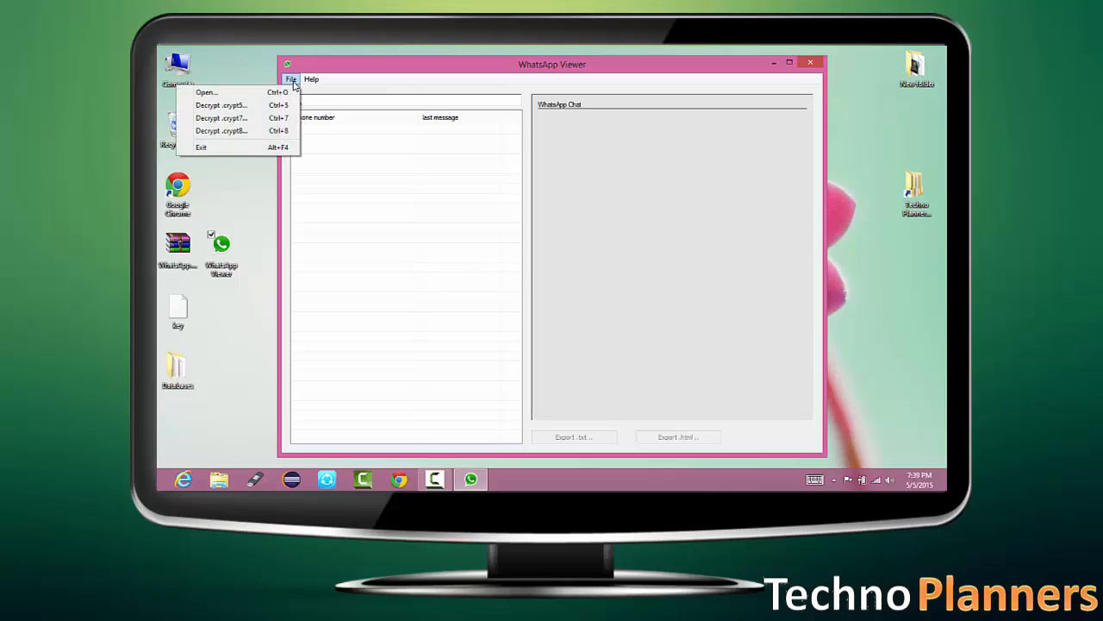
{"action": "left_click", "coordinate": [221, 117]}
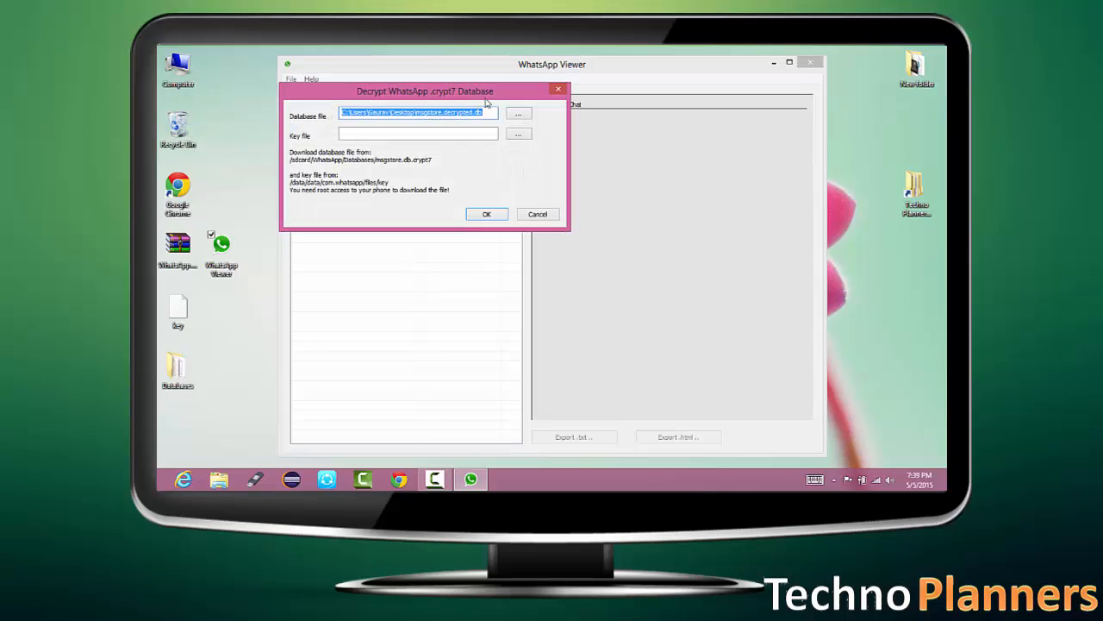
{"action": "left_click", "coordinate": [518, 113]}
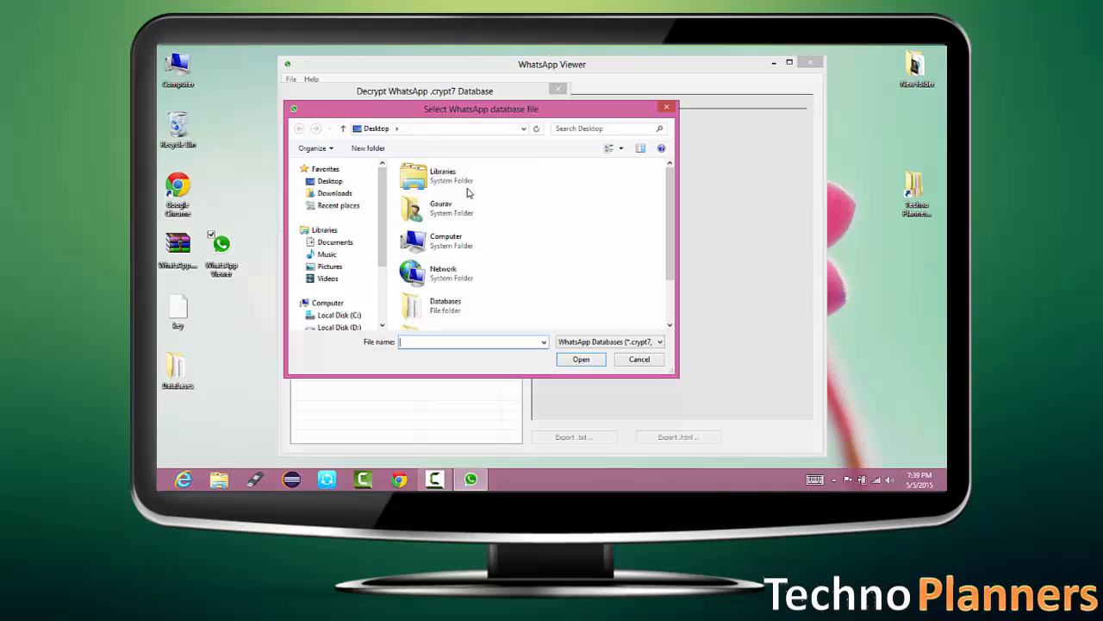
{"action": "scroll", "scroll_direction": "down", "scroll_amount": 3}
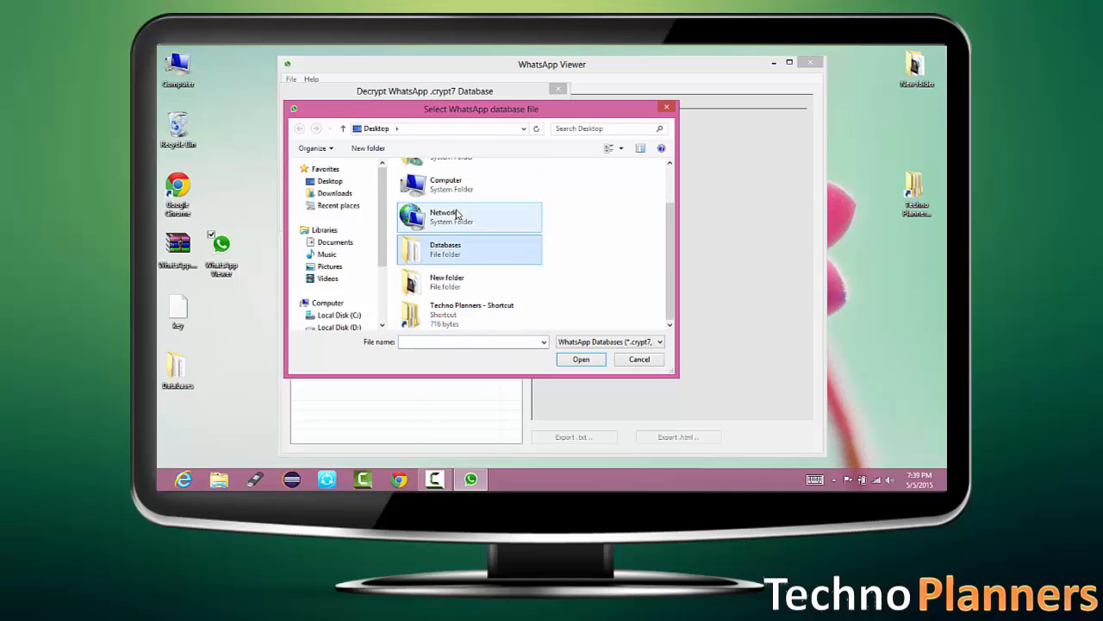
{"action": "double_click", "coordinate": [445, 249]}
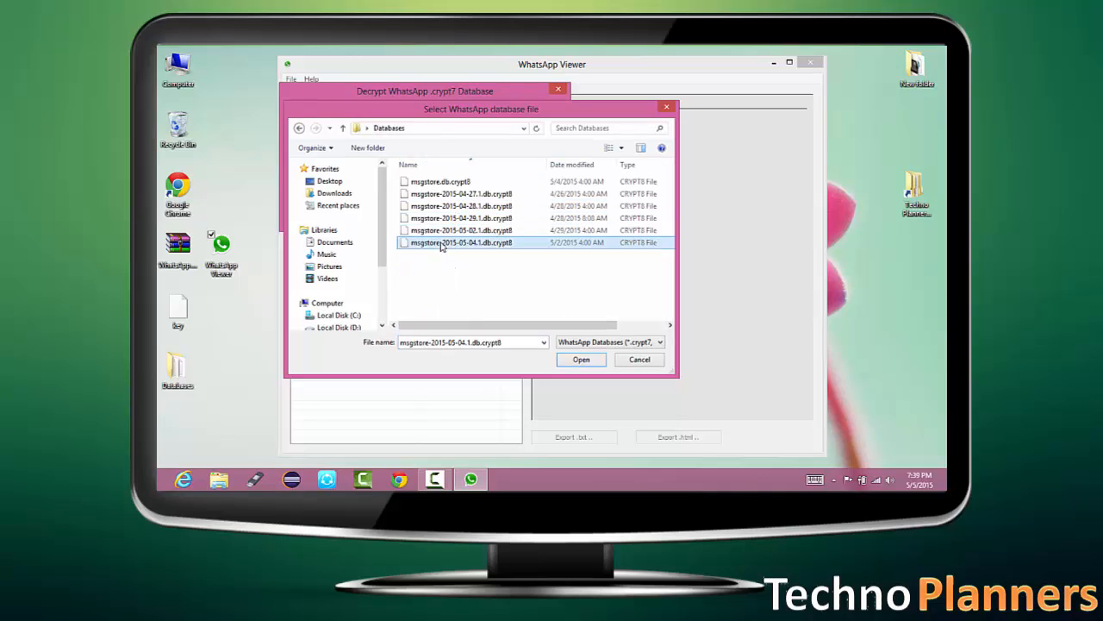
{"action": "left_click", "coordinate": [581, 359]}
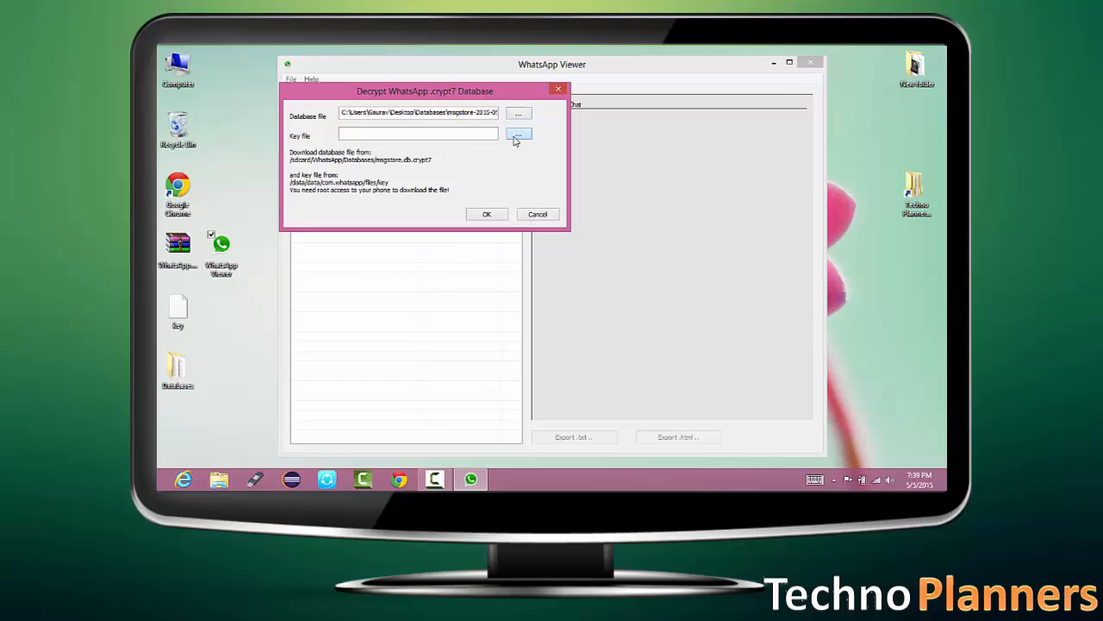
Choose the desktop key file, run the decryption, and dismiss the Success message.
{"action": "left_click", "coordinate": [518, 135]}
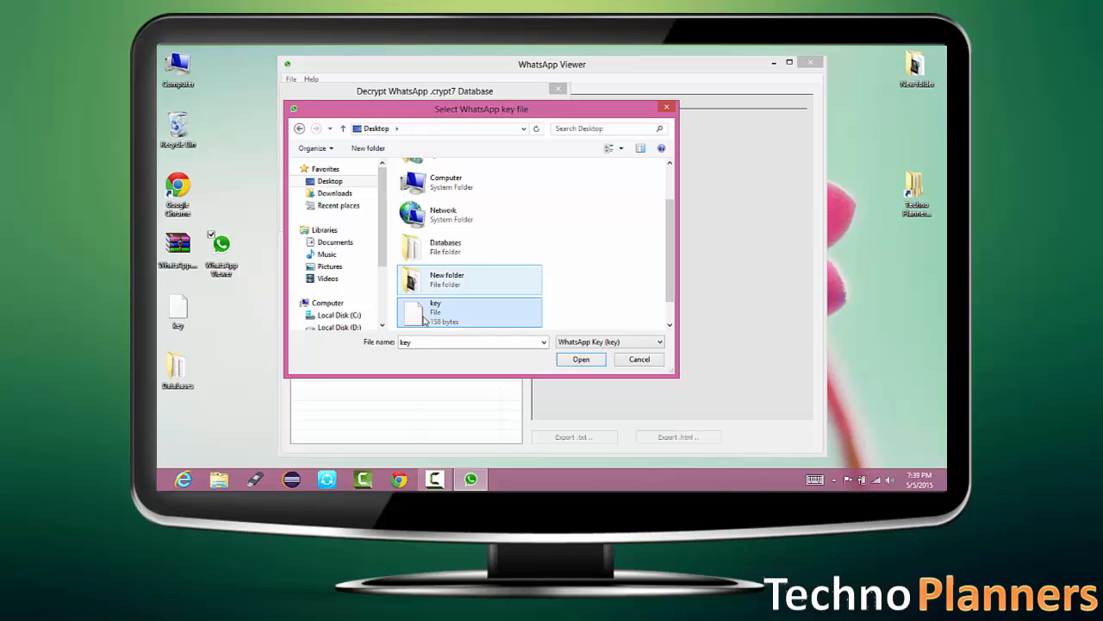
{"action": "left_click", "coordinate": [581, 358]}
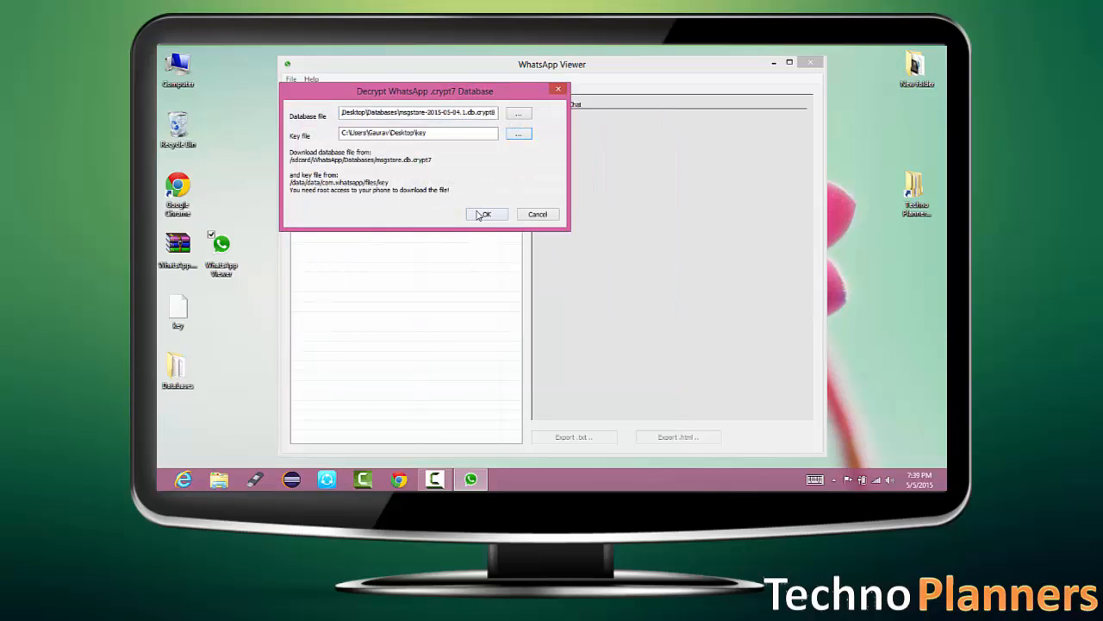
{"action": "left_click", "coordinate": [485, 214]}
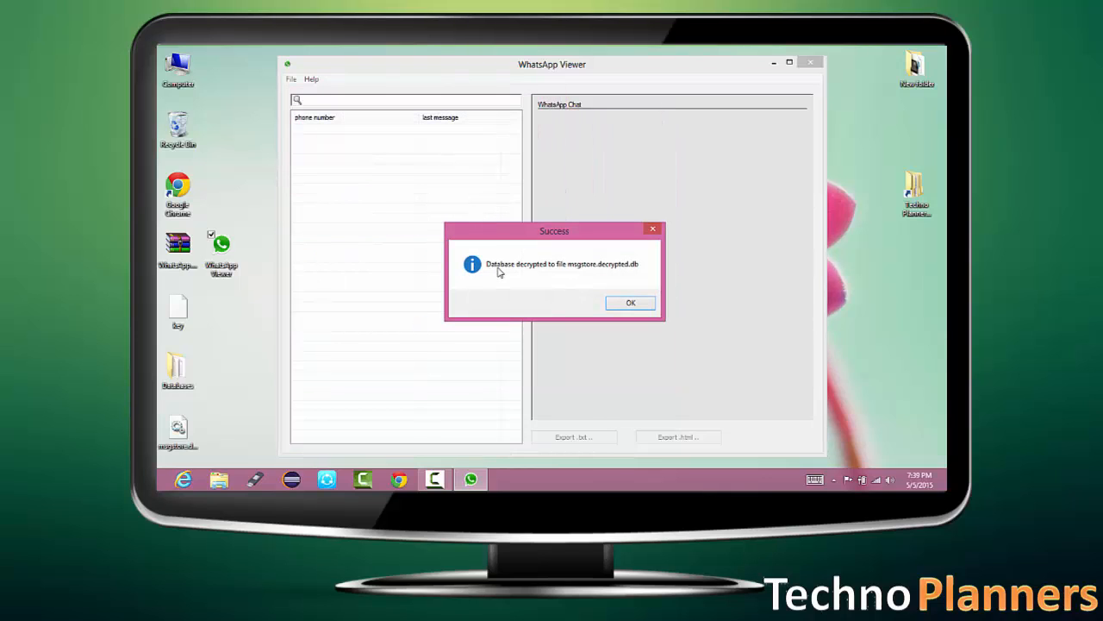
{"action": "mouse_move", "coordinate": [619, 290]}
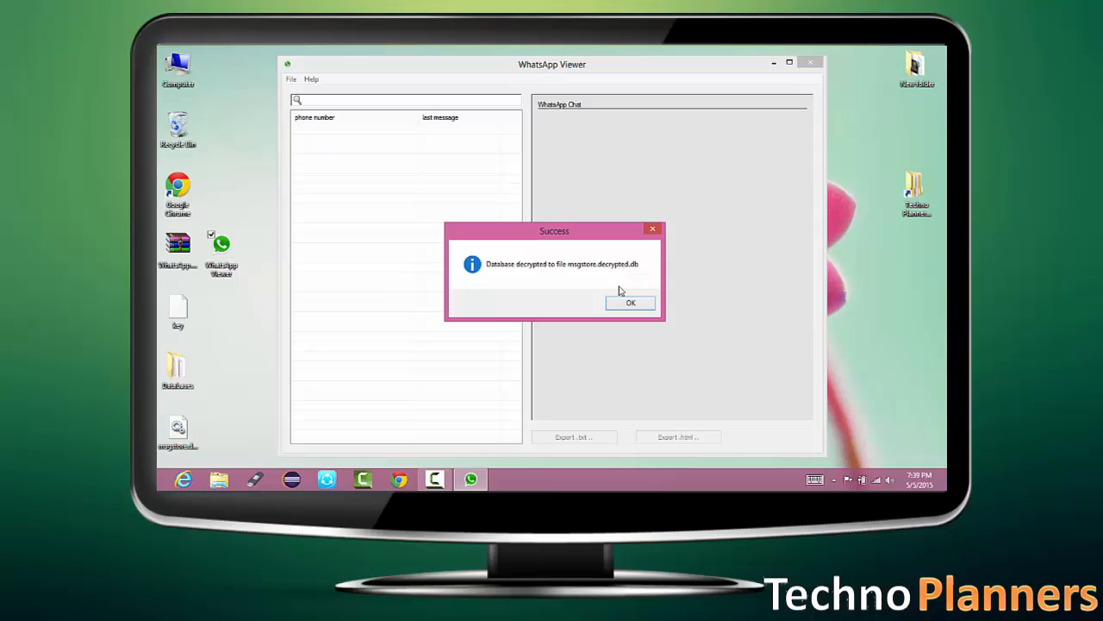
{"action": "left_click", "coordinate": [630, 302]}
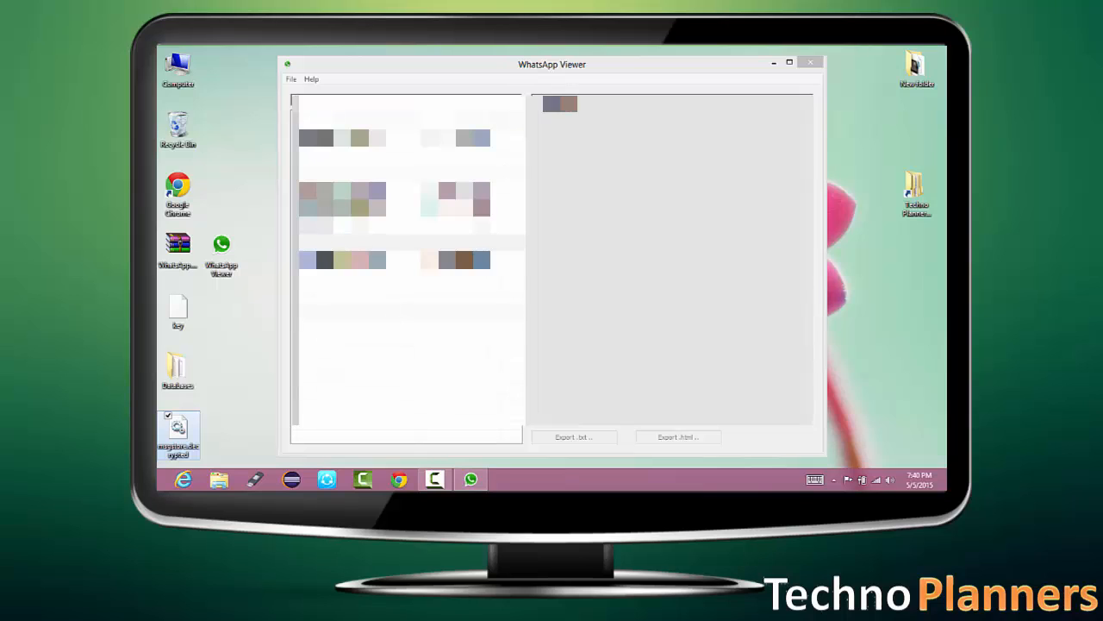
Select a contact in the phone number list to display its chat messages.
{"action": "left_click", "coordinate": [402, 190]}
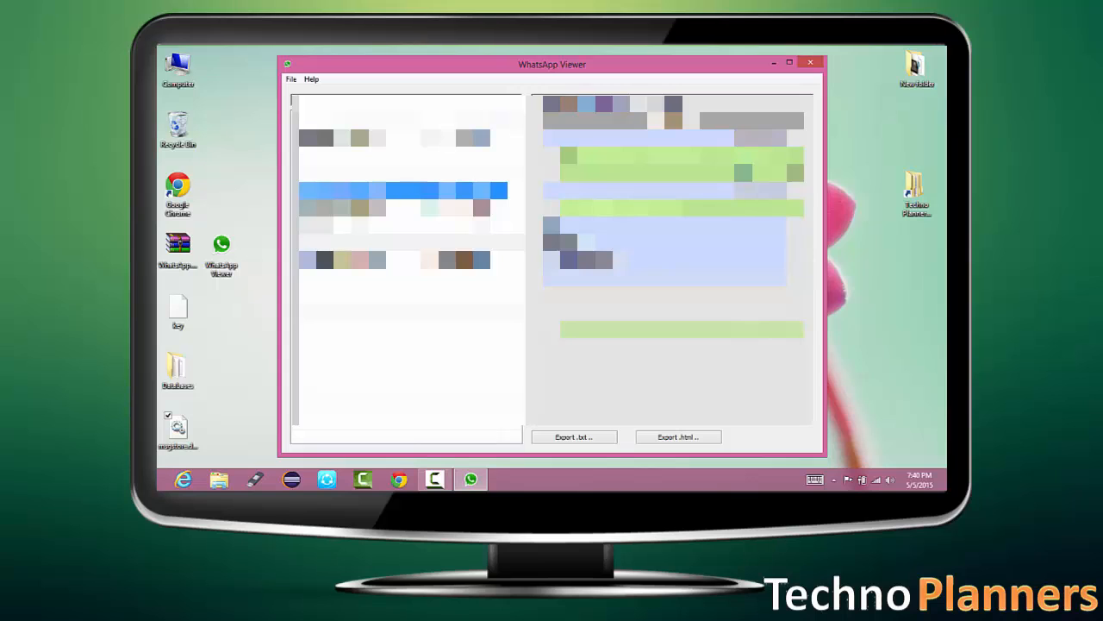